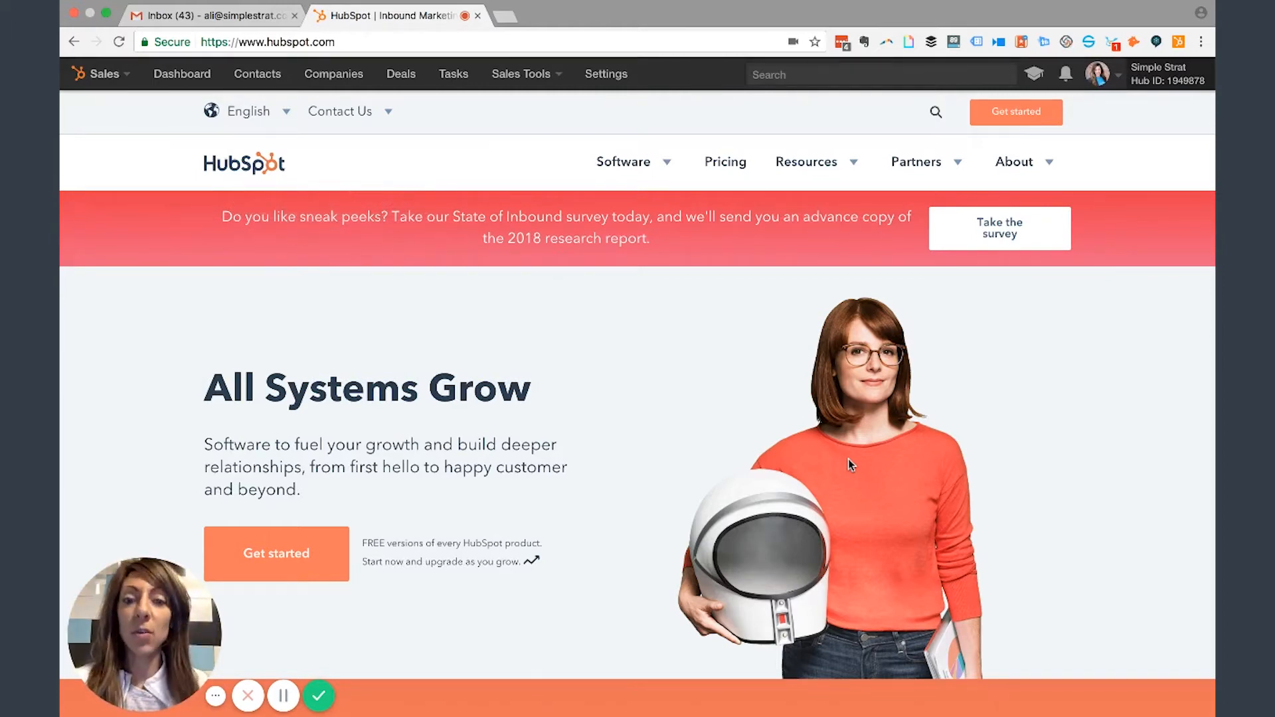
mouse_move(520, 74)
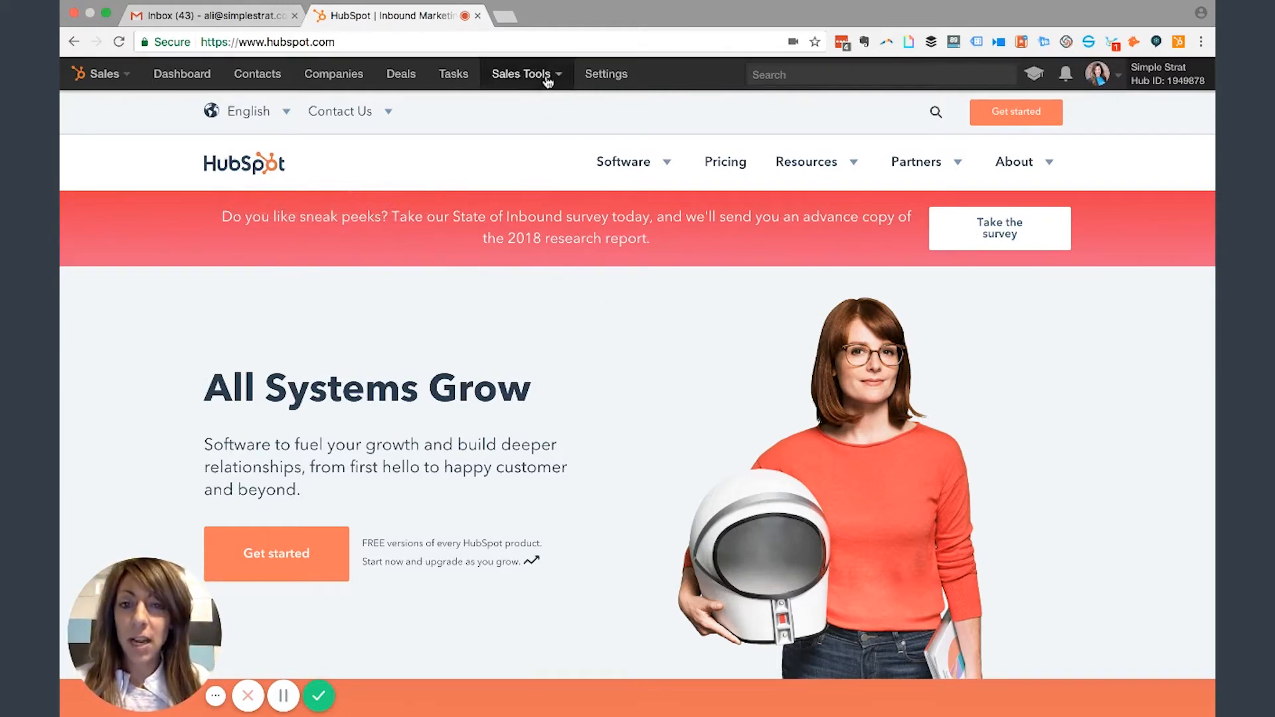
Step: Open the Prospects tool from the Sales Tools menu
click(522, 73)
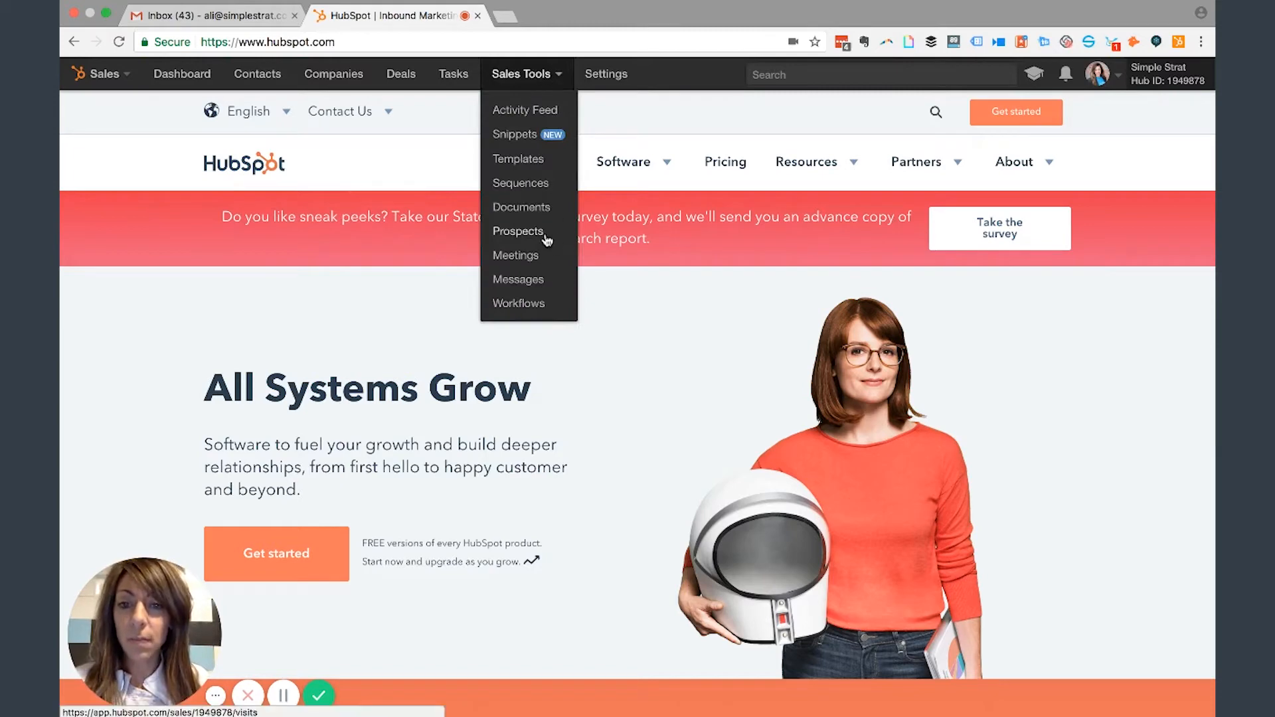
click(518, 231)
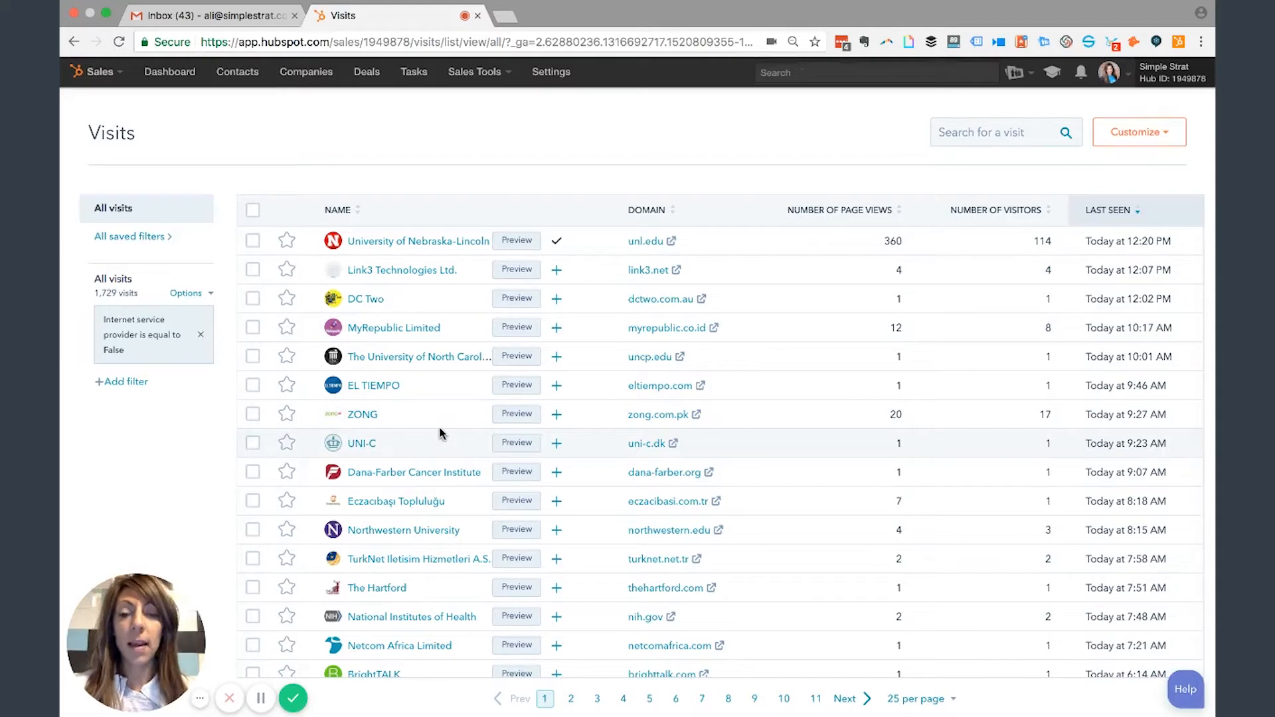
Step: Scroll the visits list to companies such as Jisc, Accenture and WiFibre
scroll(down, 3)
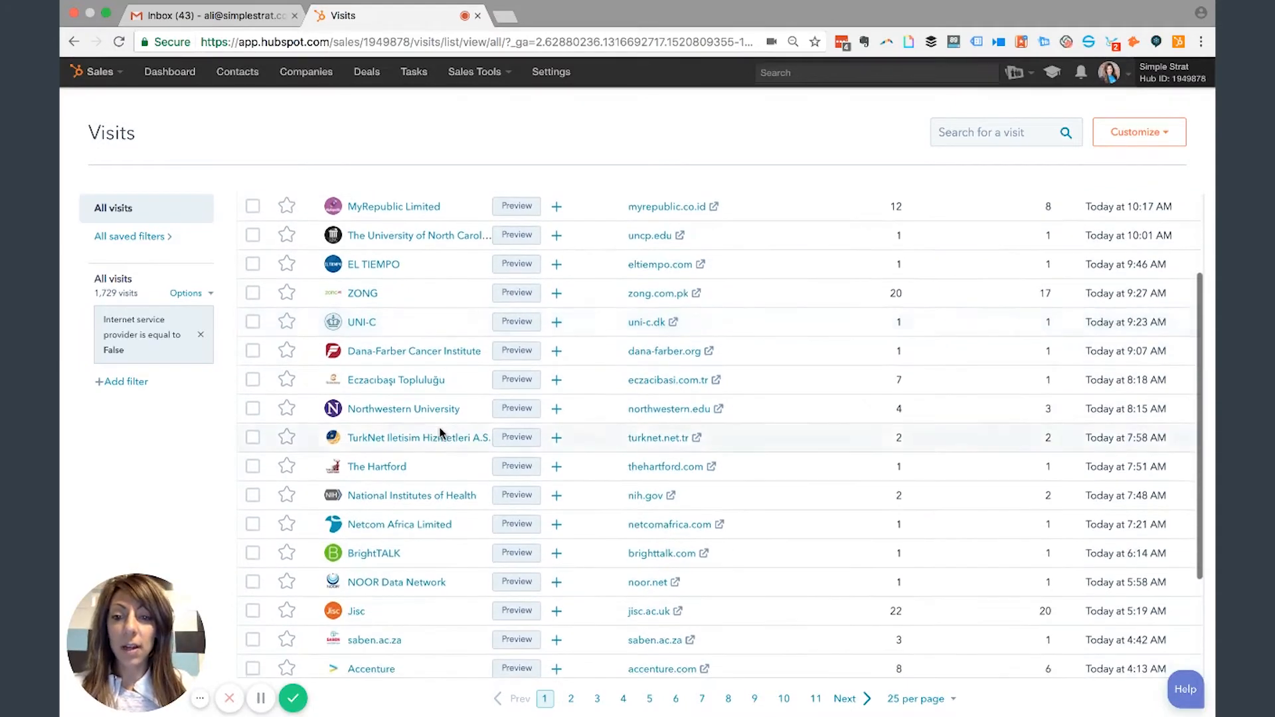
scroll(down, 3)
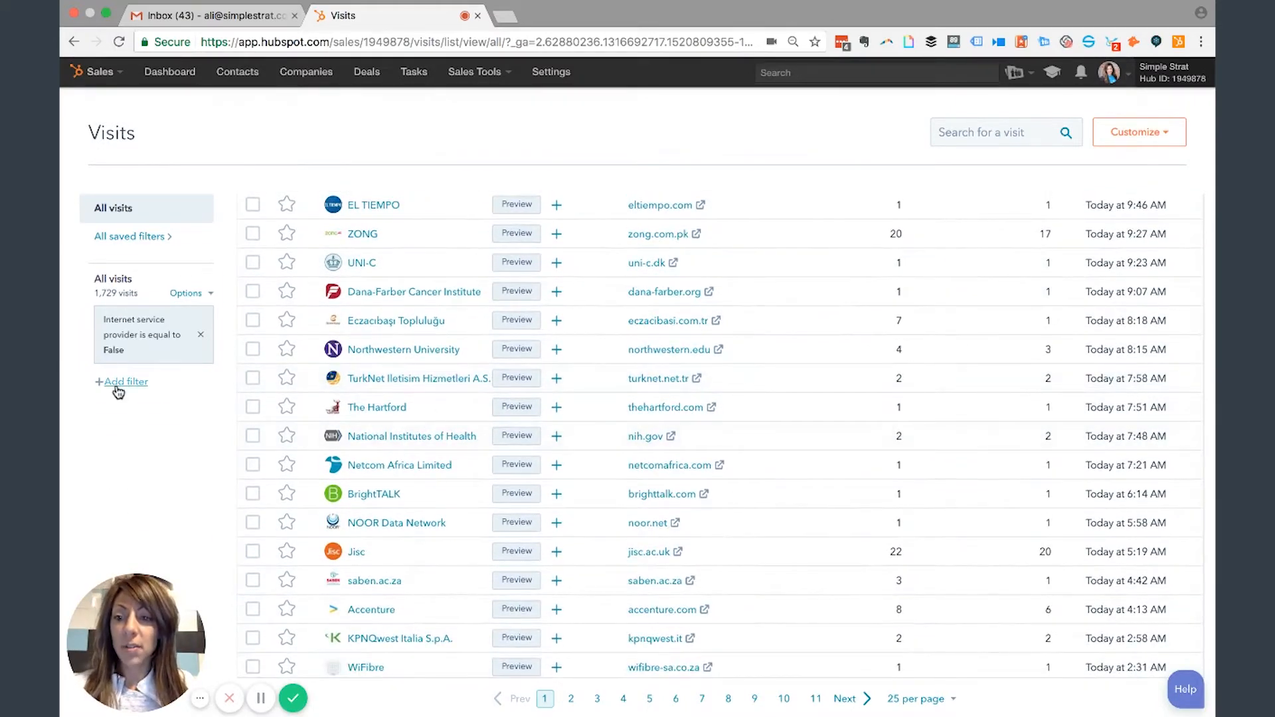
Step: Open the add-filter property list for the visits list
click(126, 381)
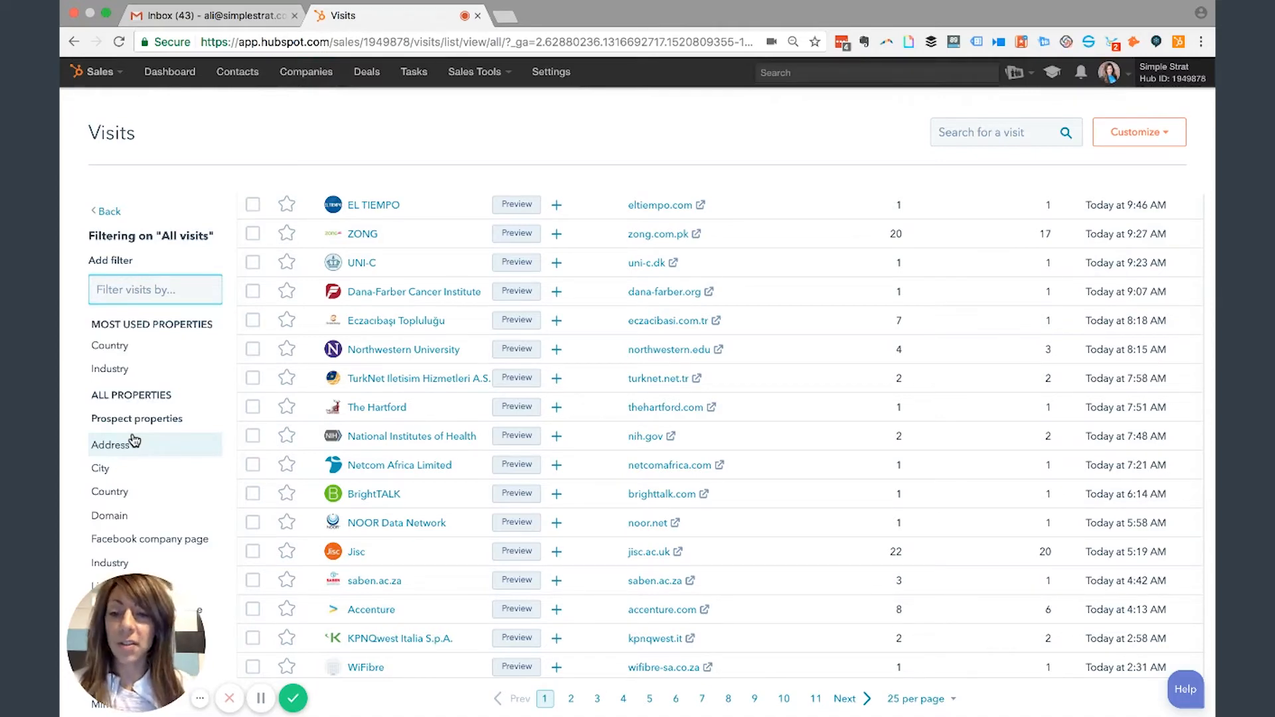
mouse_move(419, 439)
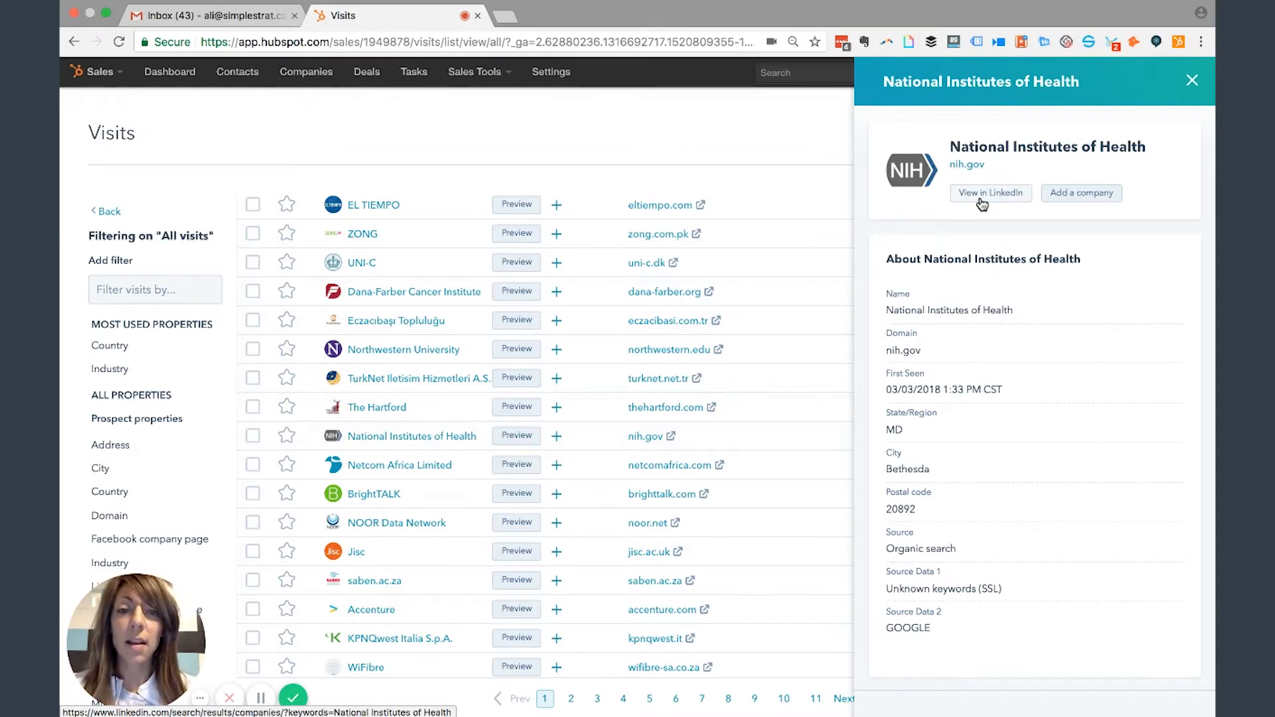
mouse_move(1105, 193)
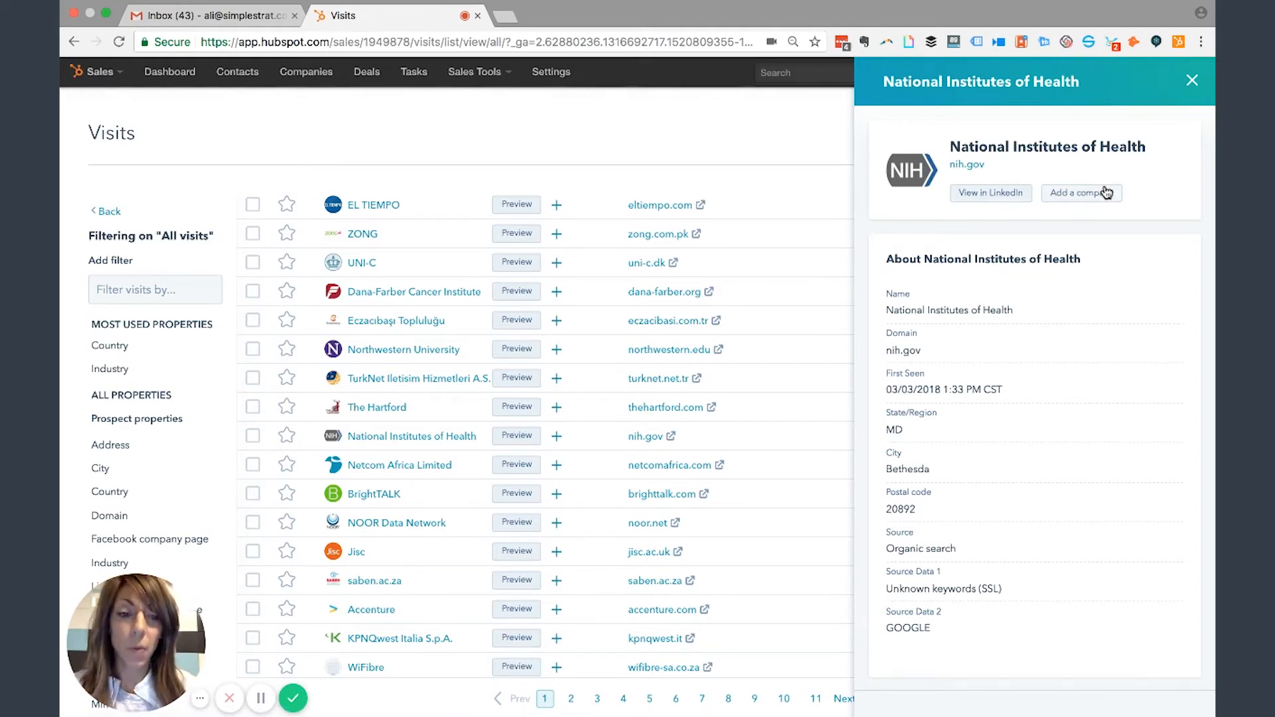
Step: Scroll the National Institutes of Health panel to its eight related companies
scroll(down, 3)
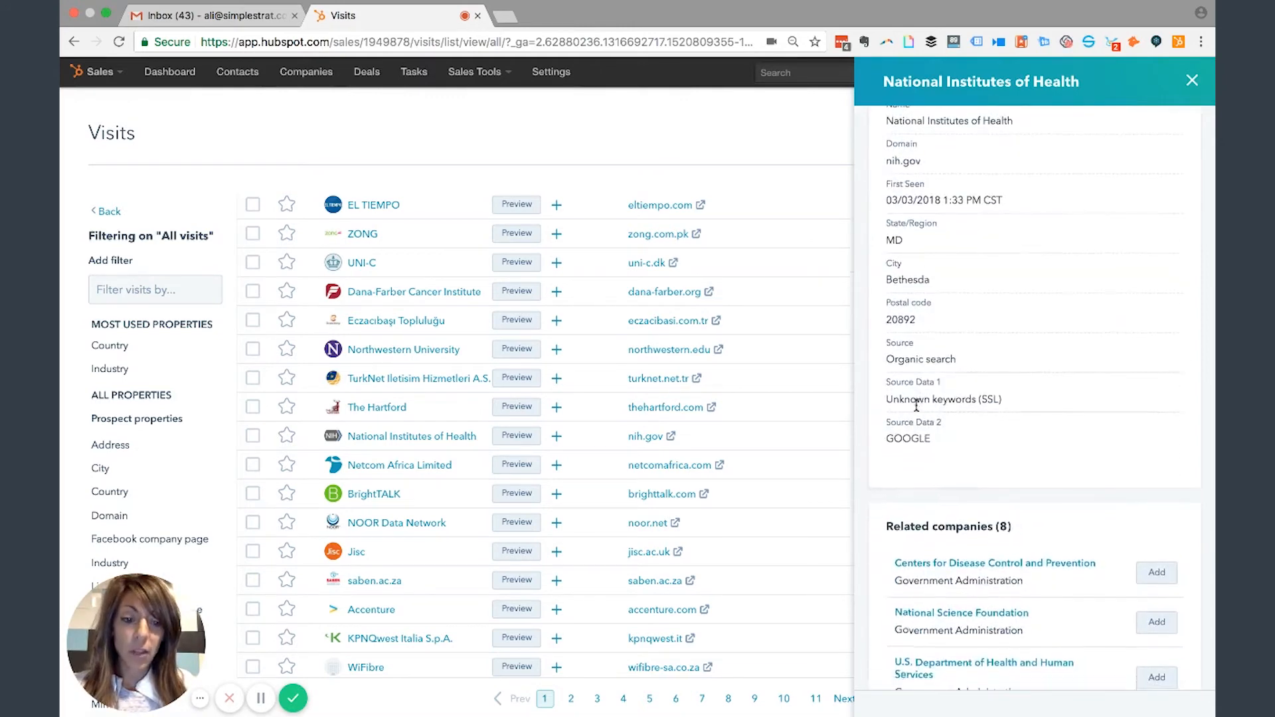
scroll(down, 3)
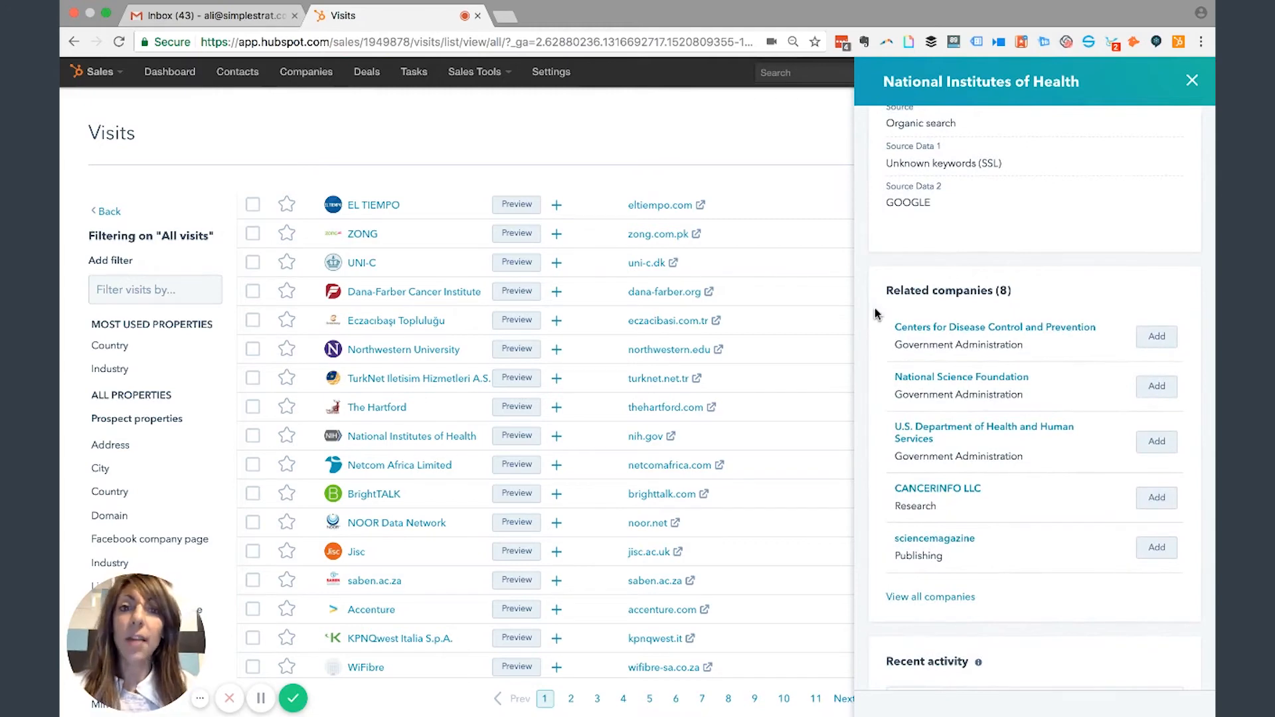
mouse_move(868, 381)
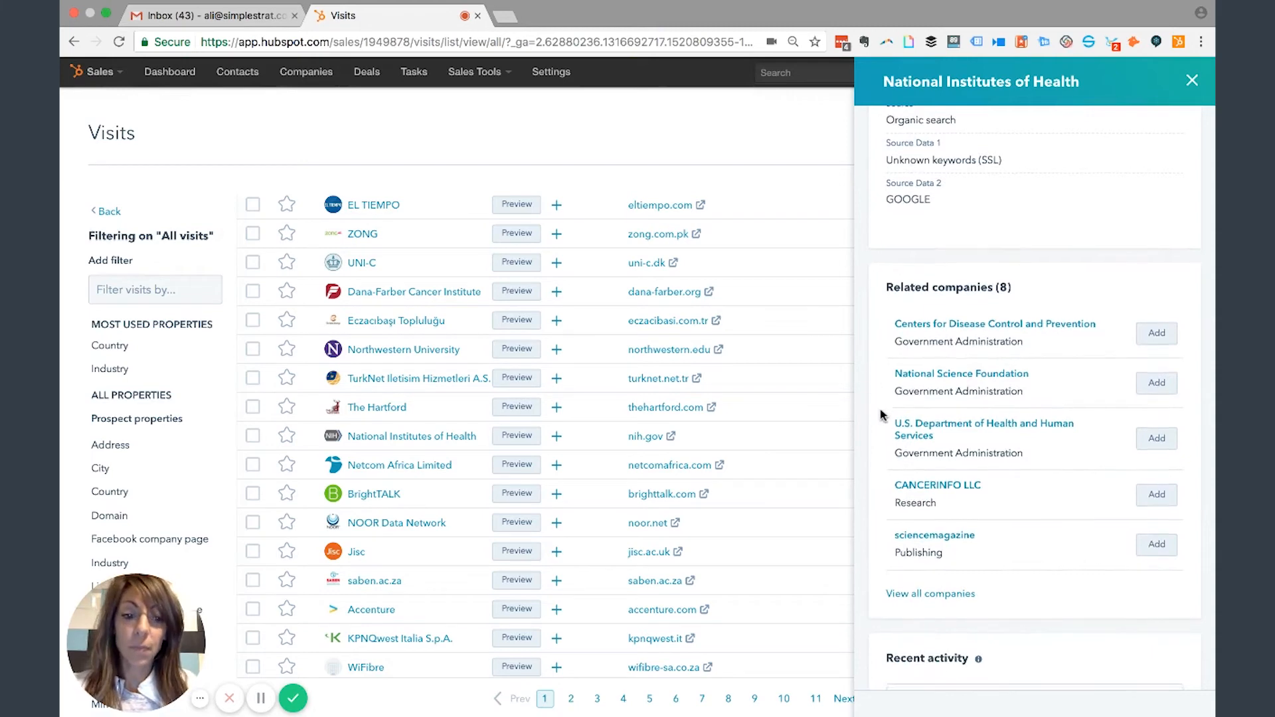
Step: Scroll to Recent activity showing two anonymous visitors and their viewed blog articles
scroll(down, 3)
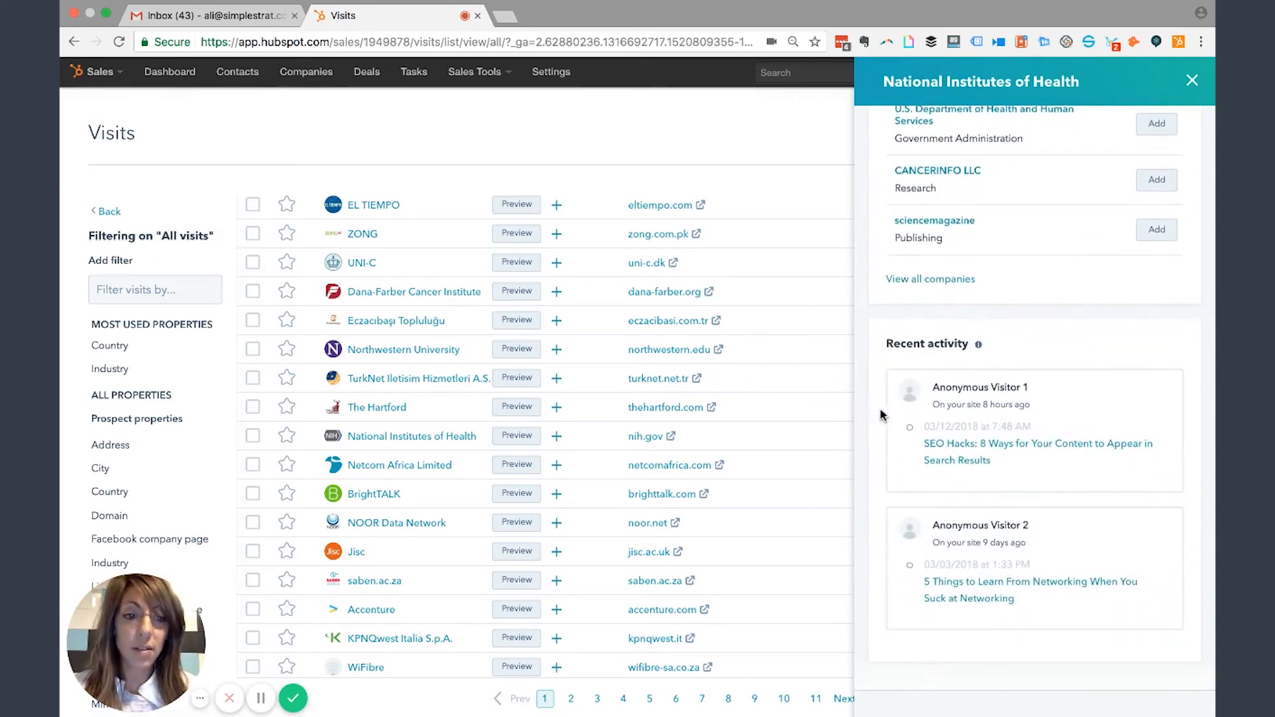
mouse_move(986, 423)
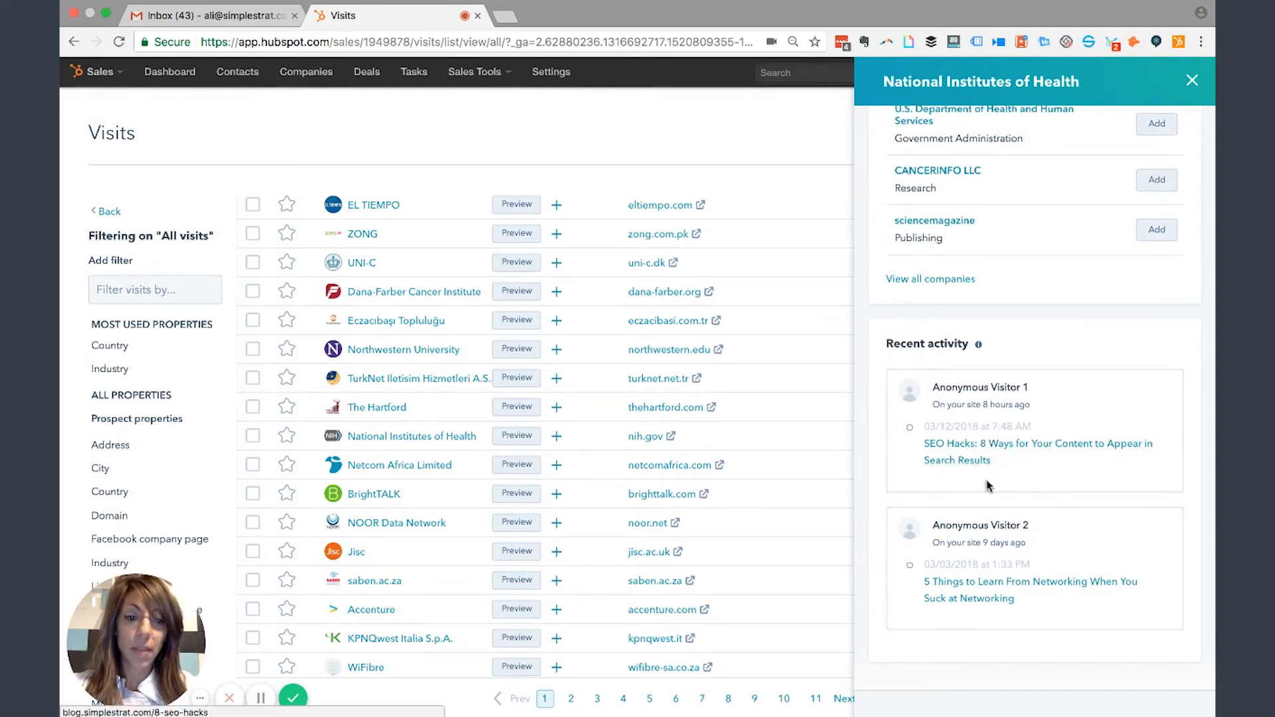
mouse_move(993, 599)
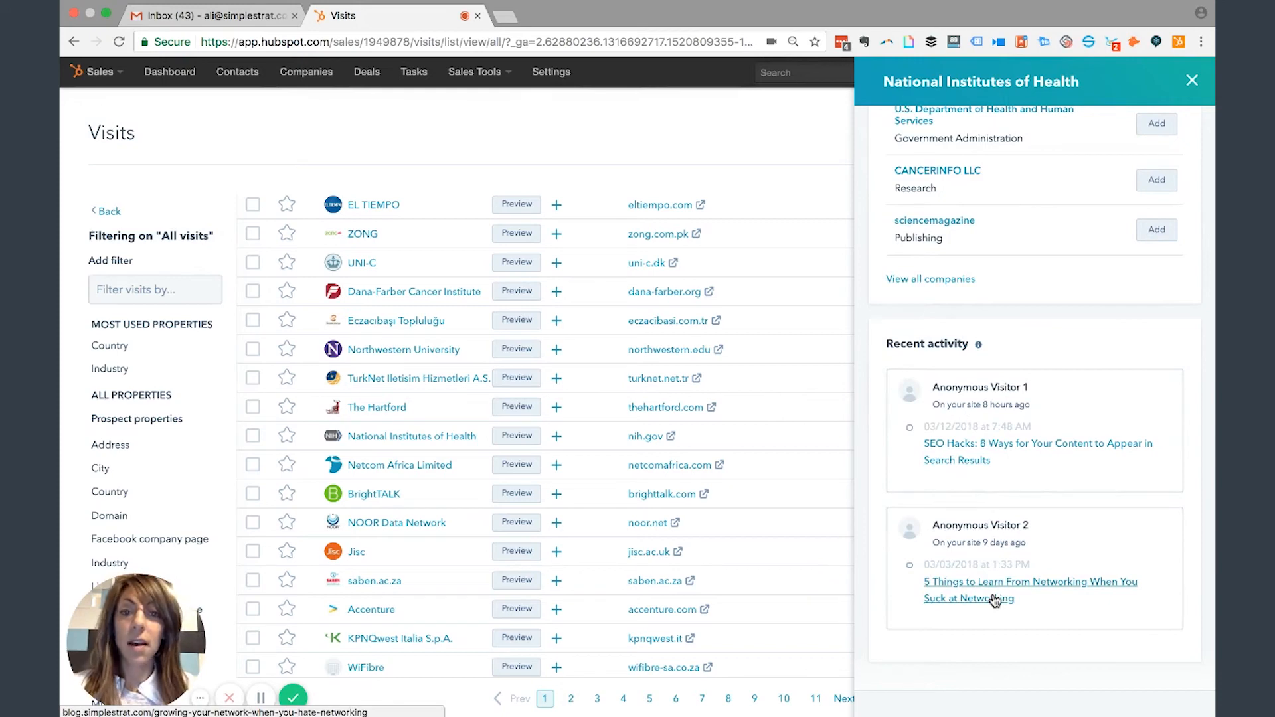